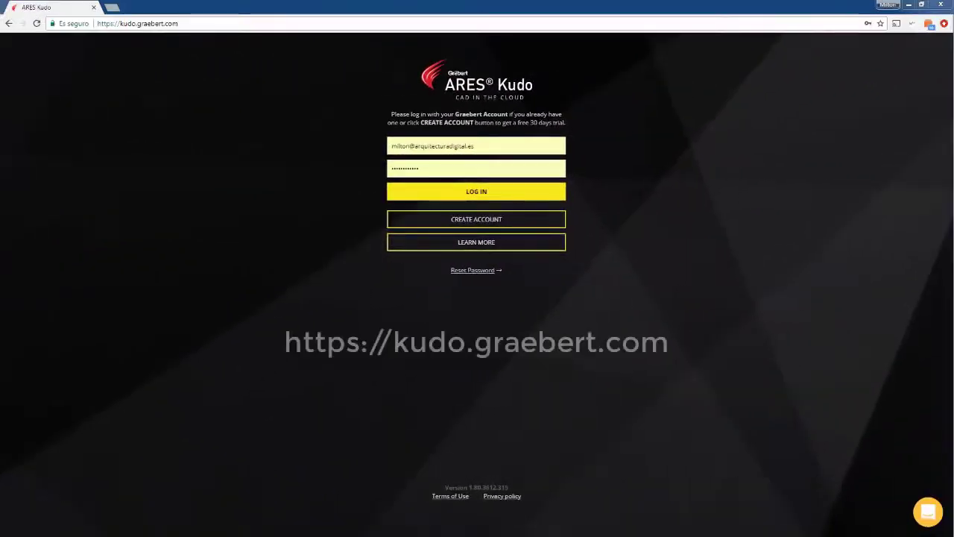
{"action": "mouse_move", "coordinate": [486, 197]}
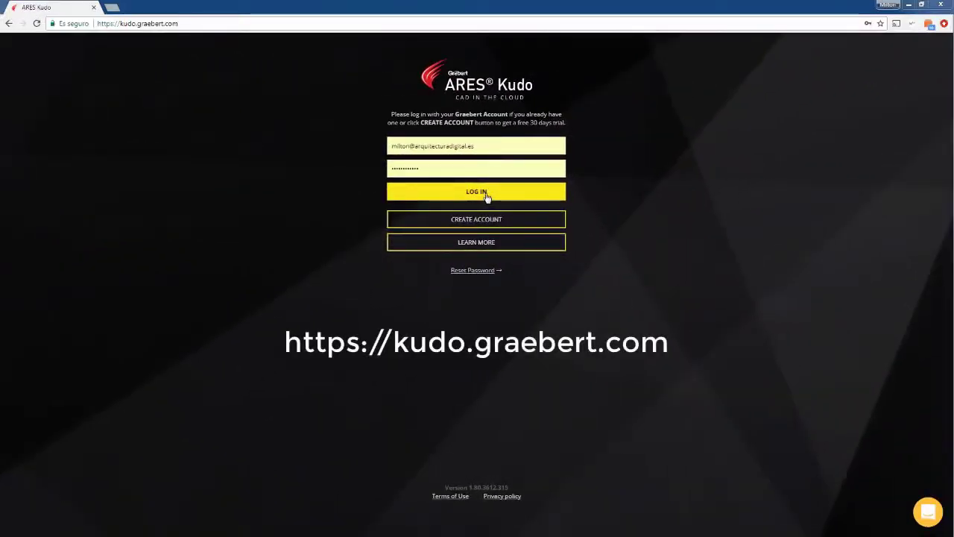
Step: Log in to the Kudo account with the filled-in credentials
{"action": "left_click", "coordinate": [477, 191]}
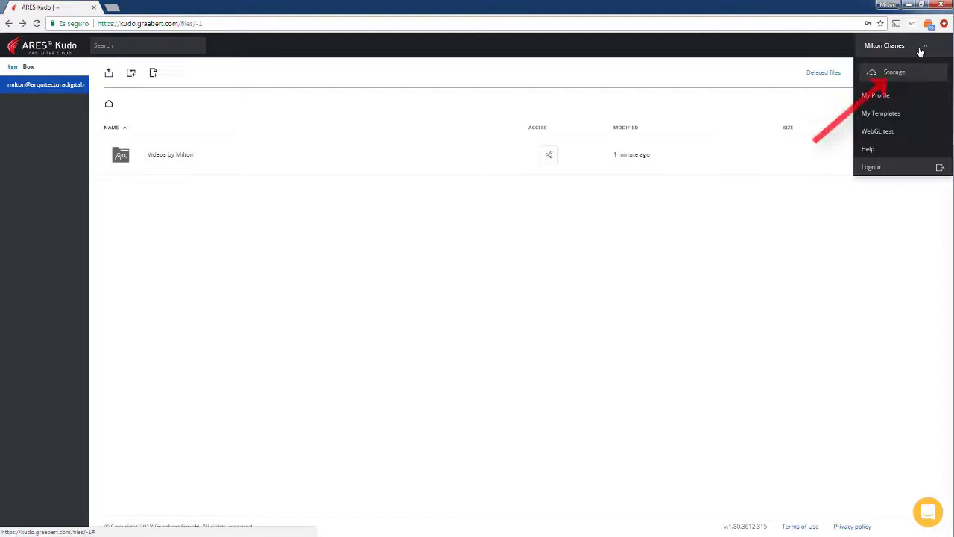
Step: Connect Dropbox and Google Drive as storages, allowing Kudo access to Google Drive
{"action": "left_click", "coordinate": [894, 72]}
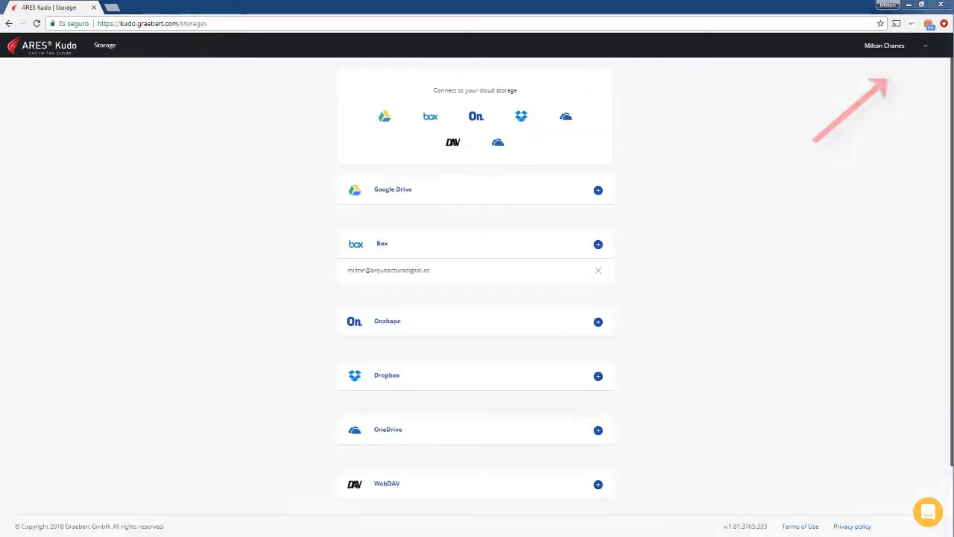
{"action": "left_click", "coordinate": [596, 375]}
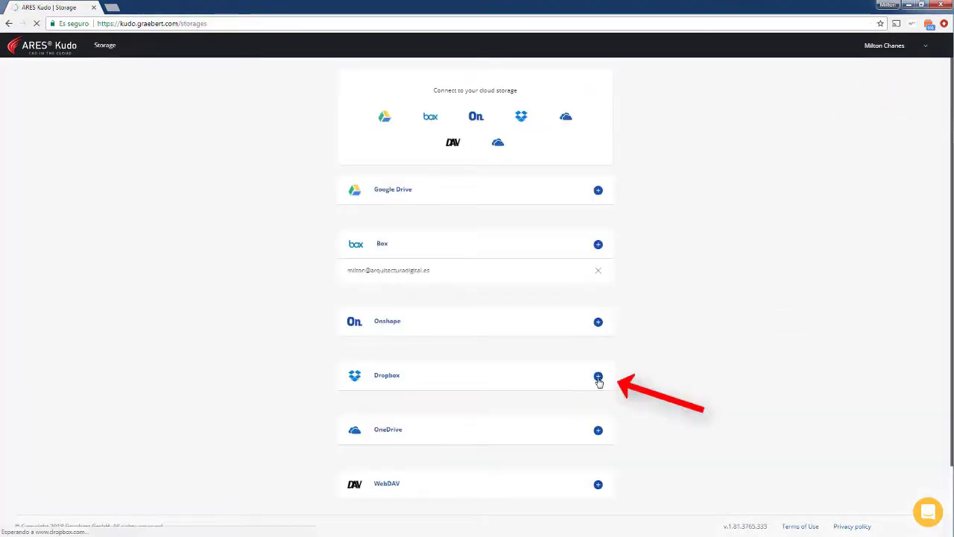
{"action": "left_click", "coordinate": [598, 376]}
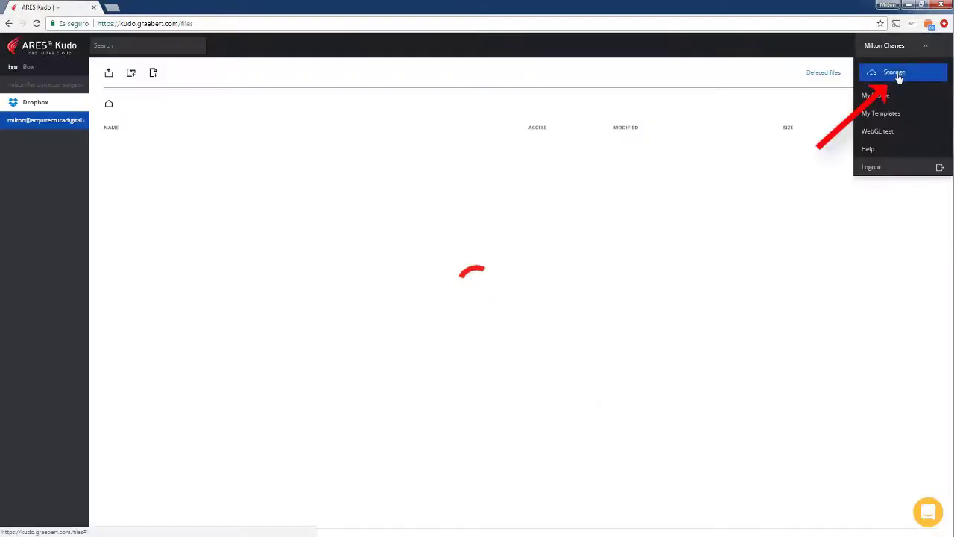
{"action": "left_click", "coordinate": [894, 71]}
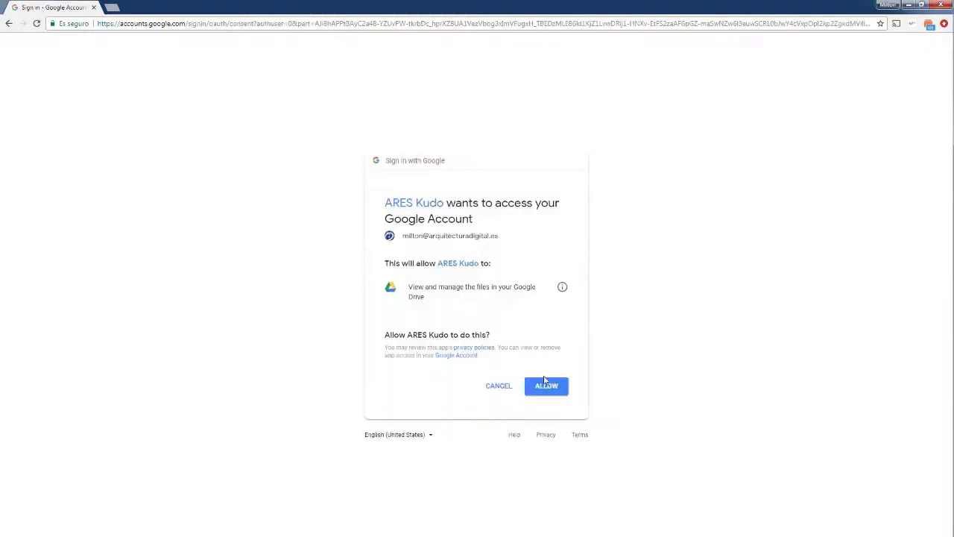
{"action": "left_click", "coordinate": [546, 384]}
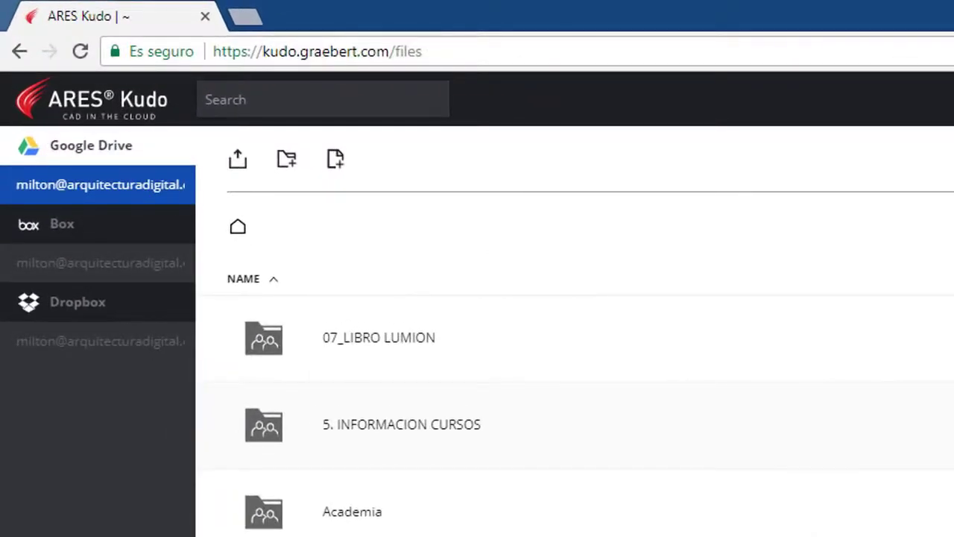
Step: Search the connected storages for 'Conveyor'
{"action": "type", "text": "Conveyor Boxes"}
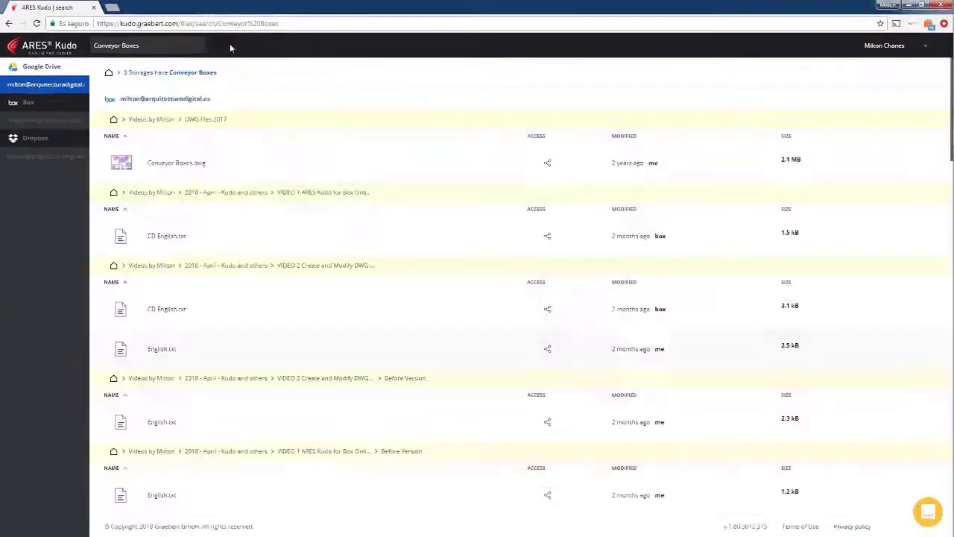
{"action": "mouse_move", "coordinate": [191, 166]}
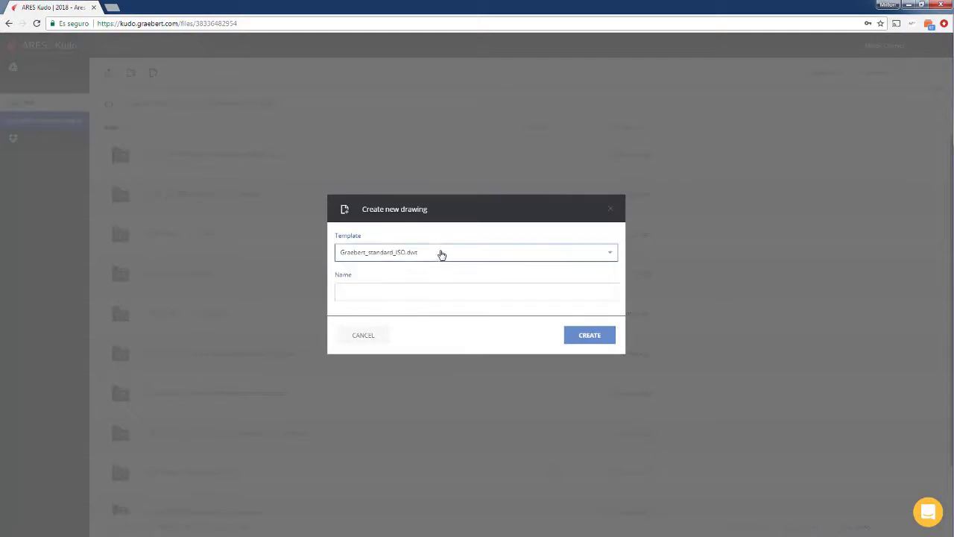
Step: Name the new drawing 'Mechanic-Piece', then cancel its creation
{"action": "left_click", "coordinate": [475, 291]}
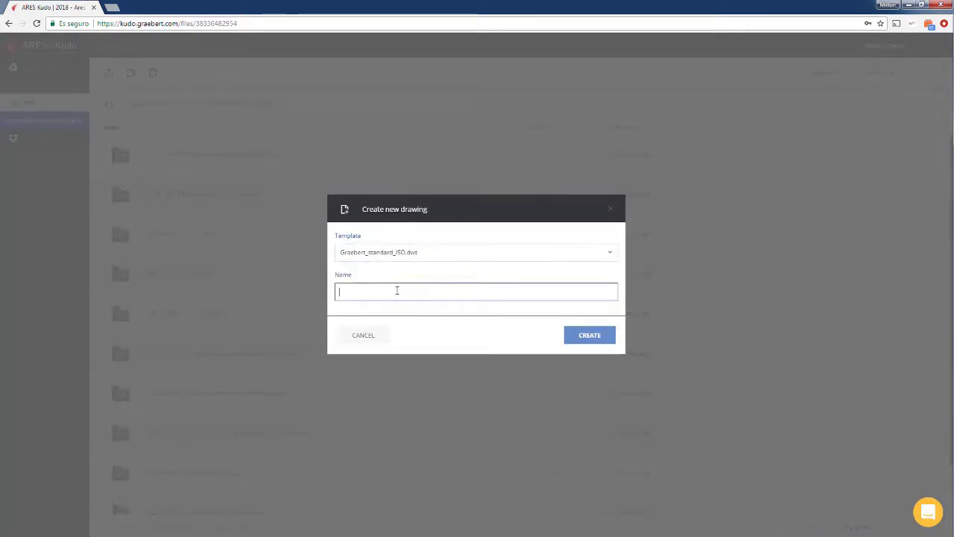
{"action": "type", "text": "Mechanic-Piece"}
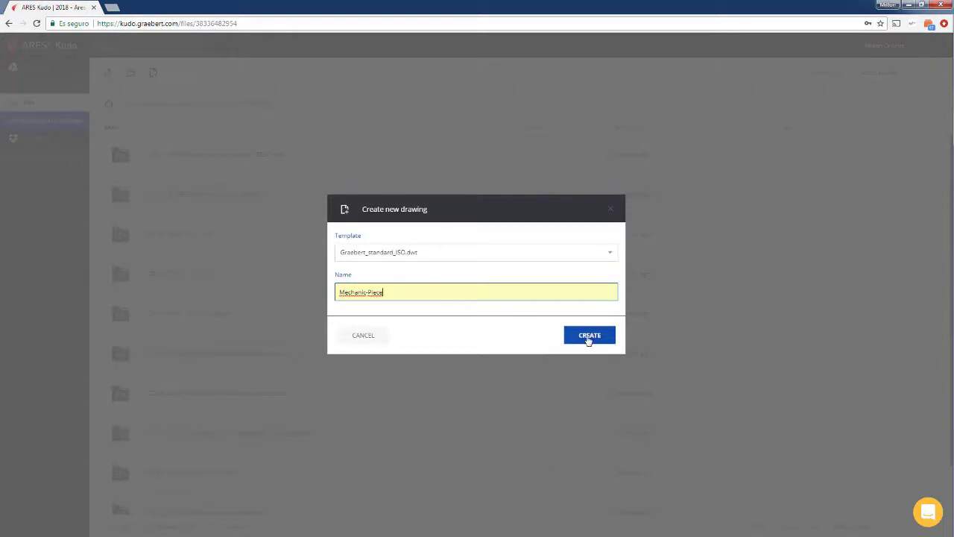
{"action": "mouse_move", "coordinate": [369, 336]}
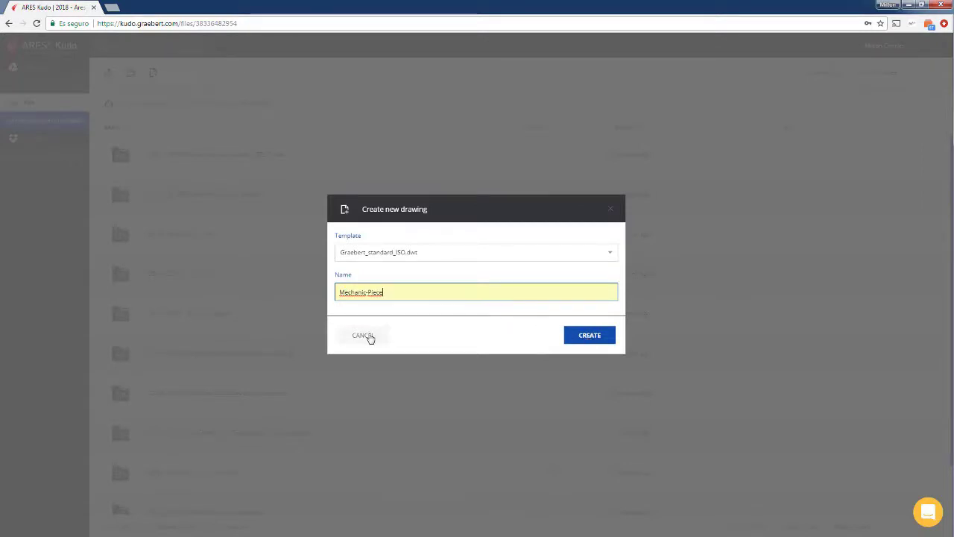
{"action": "left_click", "coordinate": [363, 334]}
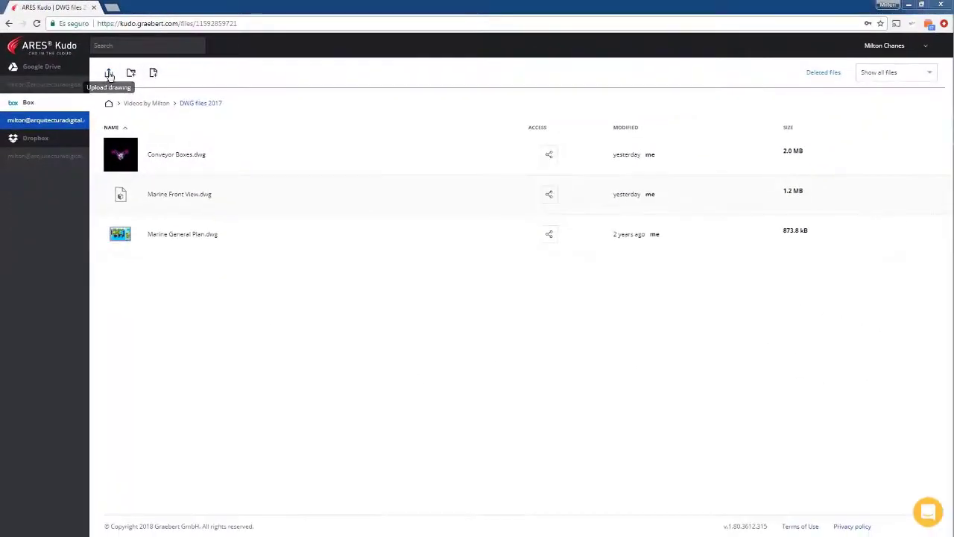
Step: Upload 'Marine Front View - New Version.dwg' into the Box folder and open it in the editor
{"action": "left_click", "coordinate": [109, 72]}
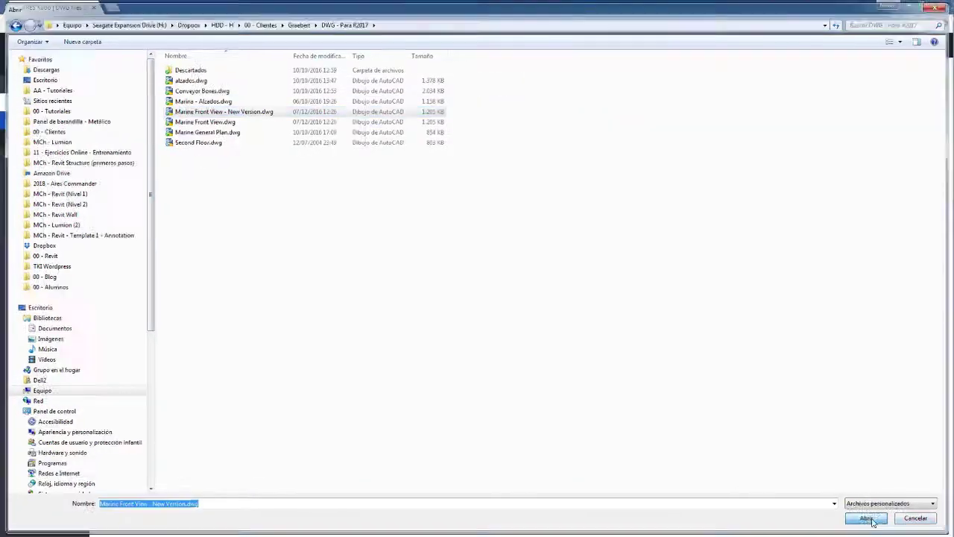
{"action": "left_click", "coordinate": [864, 519]}
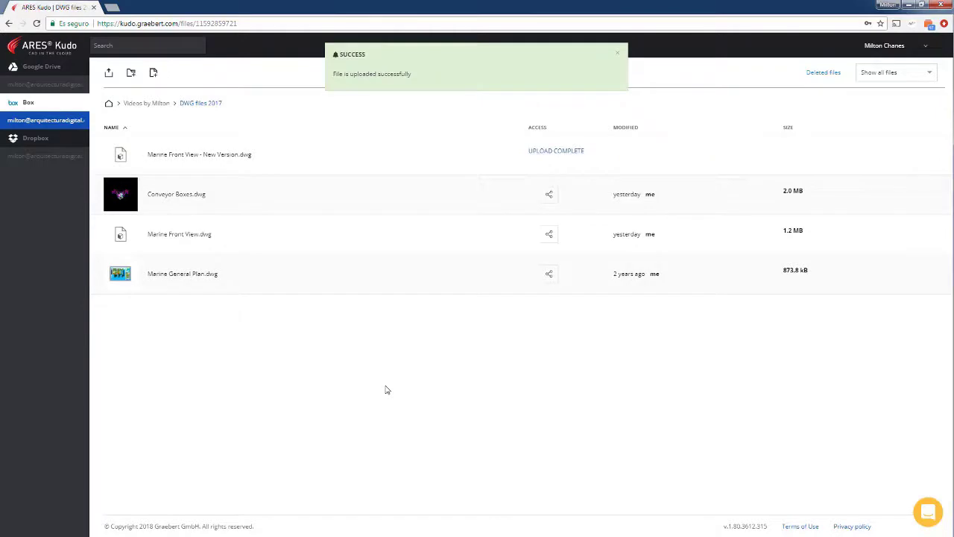
{"action": "left_click", "coordinate": [200, 153]}
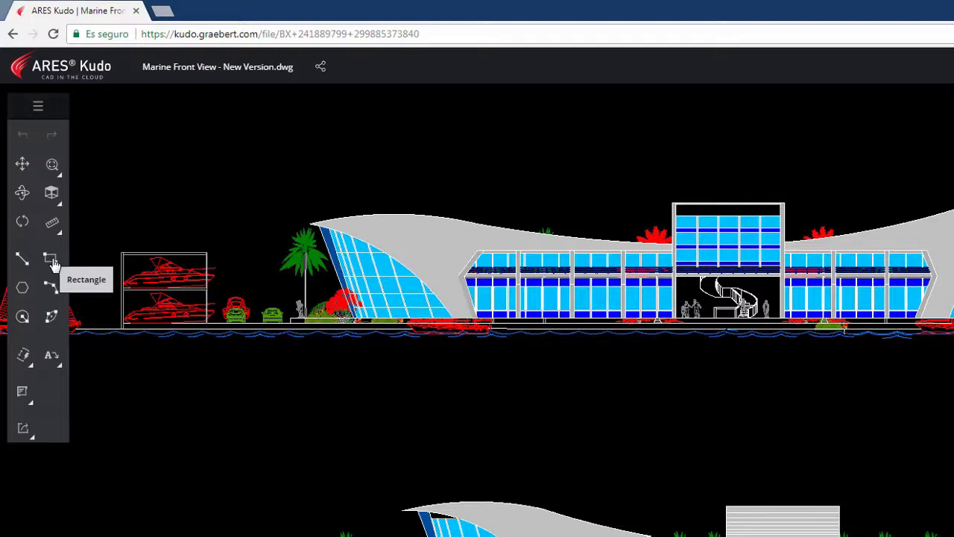
Step: Select the Rectangle tool to draw in the Marine Front View new version drawing
{"action": "left_click", "coordinate": [51, 260]}
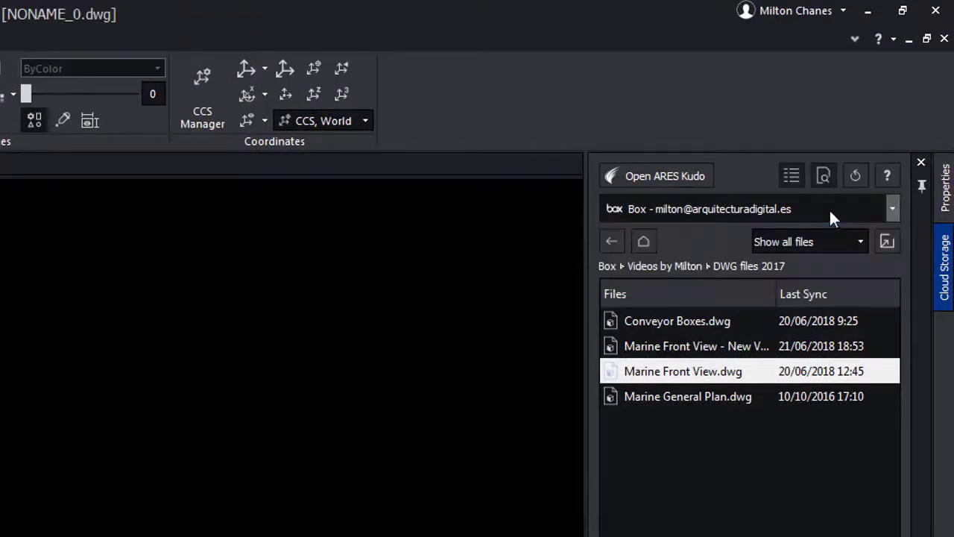
Step: Open Marine Front View.dwg from Box > DWG files 2017 in the Cloud Storage panel
{"action": "double_click", "coordinate": [683, 371]}
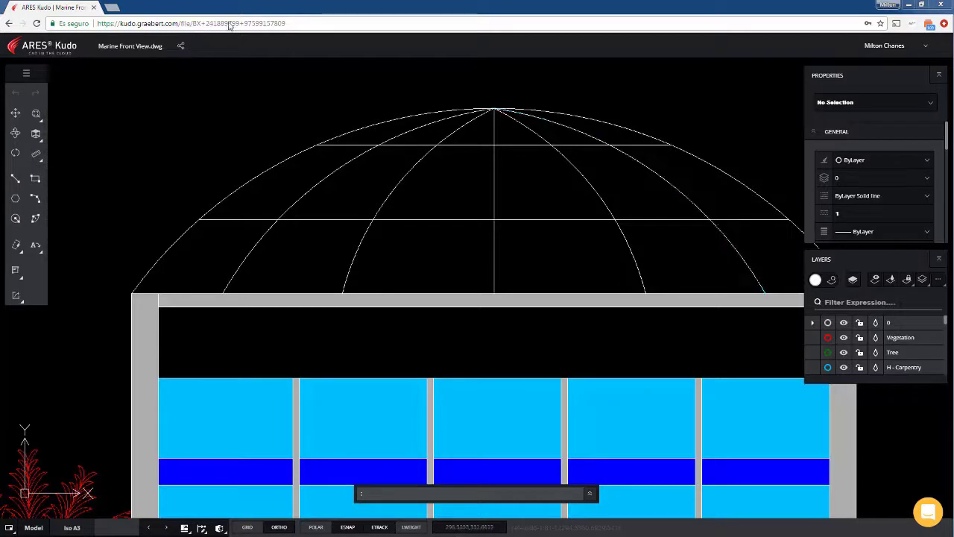
{"action": "mouse_move", "coordinate": [180, 46]}
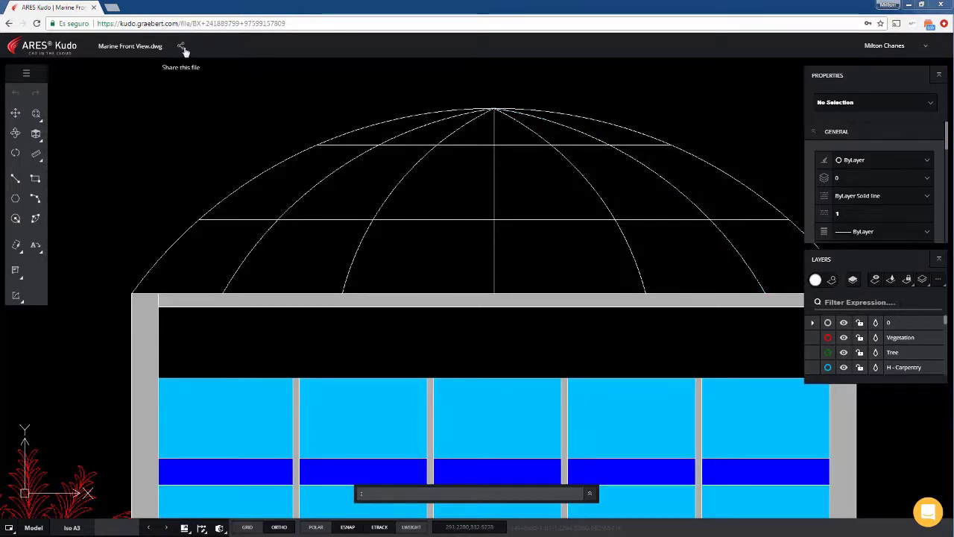
{"action": "mouse_move", "coordinate": [206, 36]}
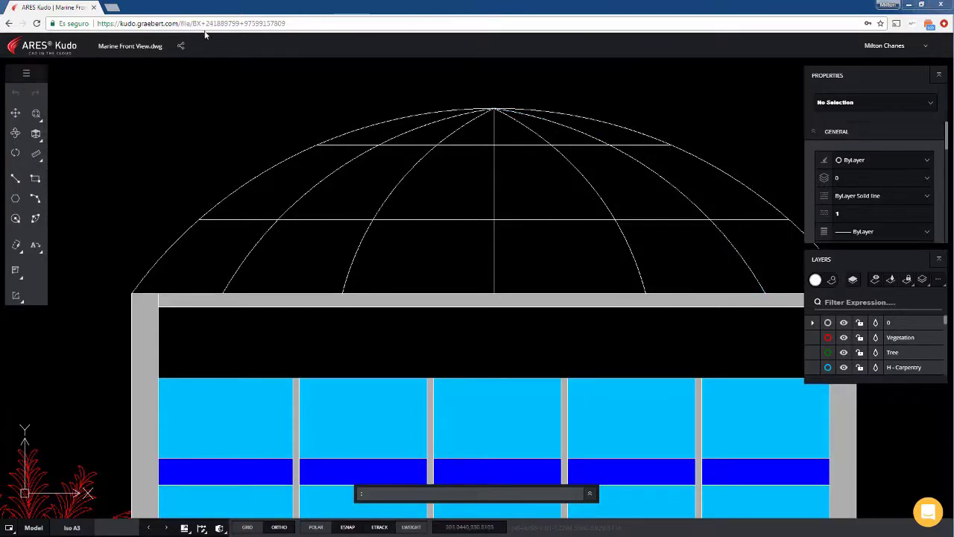
Step: Enable a view-only link for Marine Front View.dwg, copy it and view the shared drawing
{"action": "left_click", "coordinate": [180, 45]}
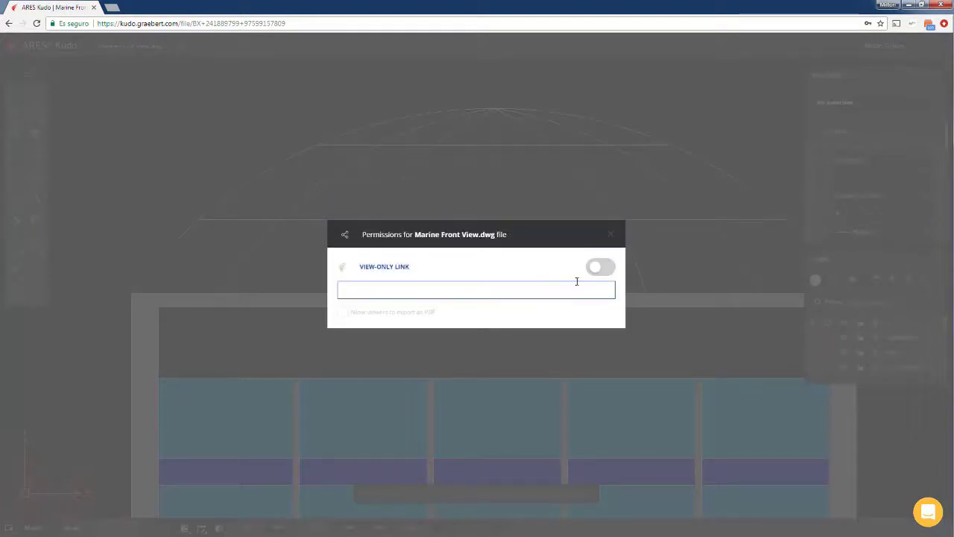
{"action": "left_click", "coordinate": [600, 266]}
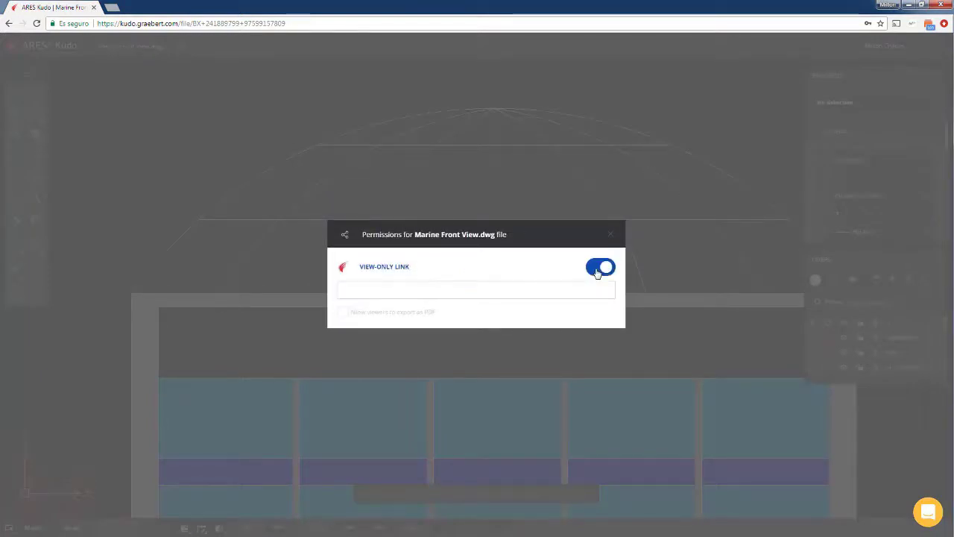
{"action": "left_click", "coordinate": [599, 266]}
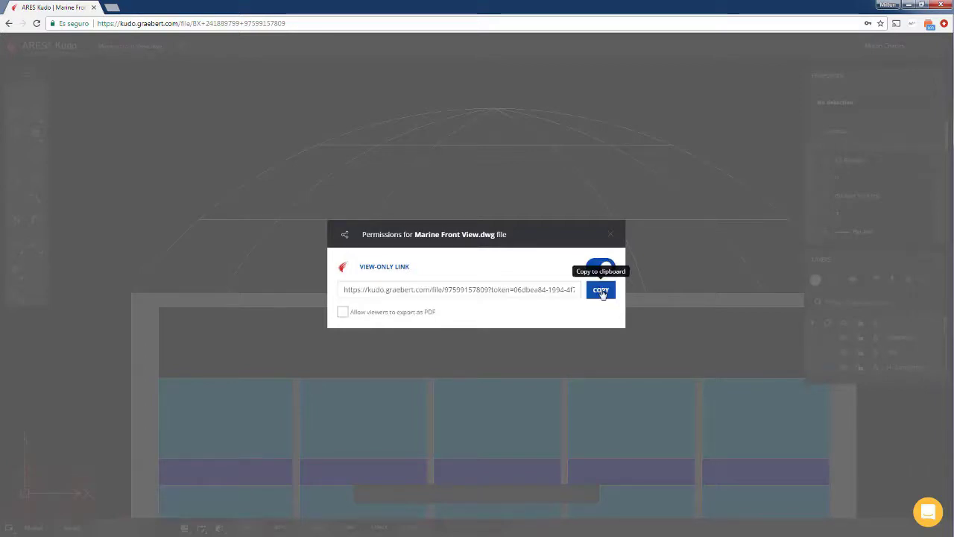
{"action": "left_click", "coordinate": [600, 289]}
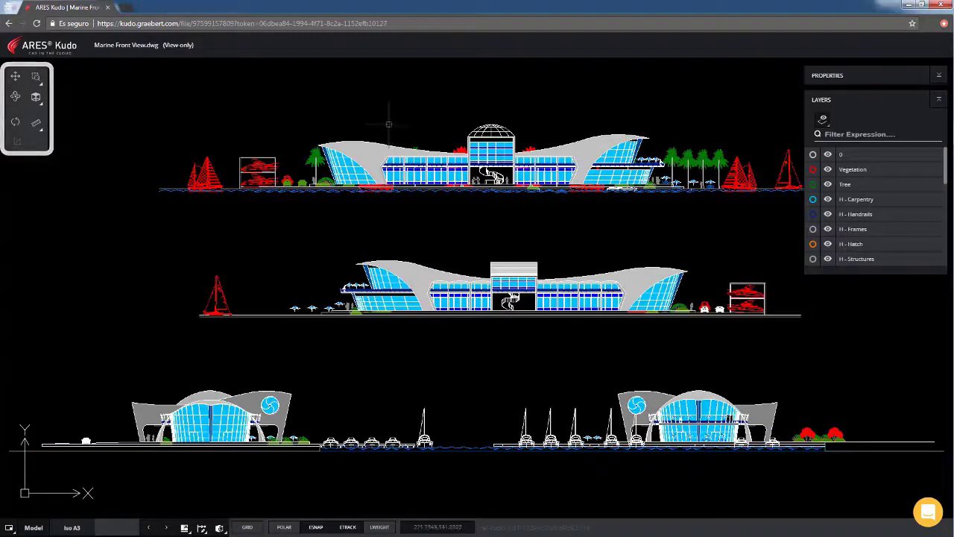
{"action": "left_click_drag", "start_coordinate": [387, 125], "coordinate": [534, 207]}
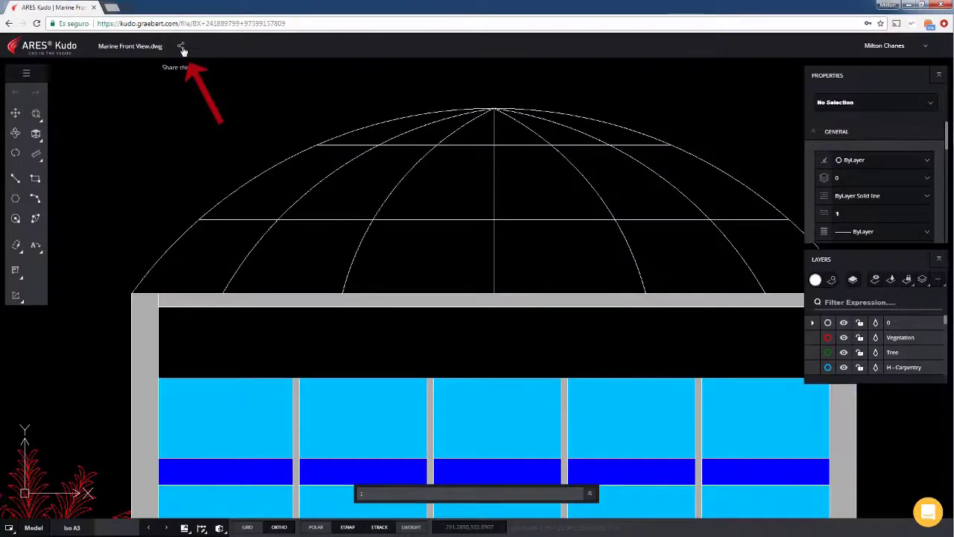
Step: Turn off the view-only link and confirm its deletion
{"action": "left_click", "coordinate": [181, 46]}
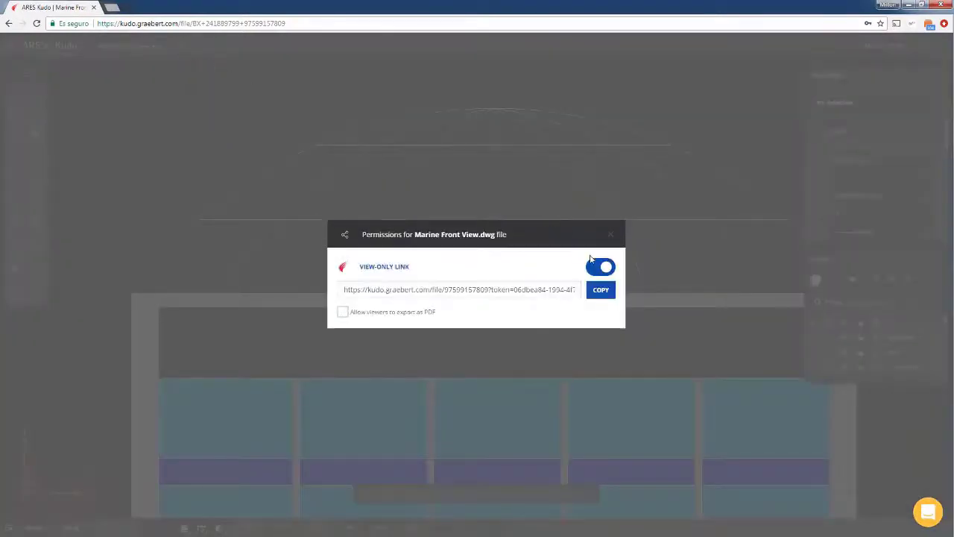
{"action": "left_click", "coordinate": [599, 265]}
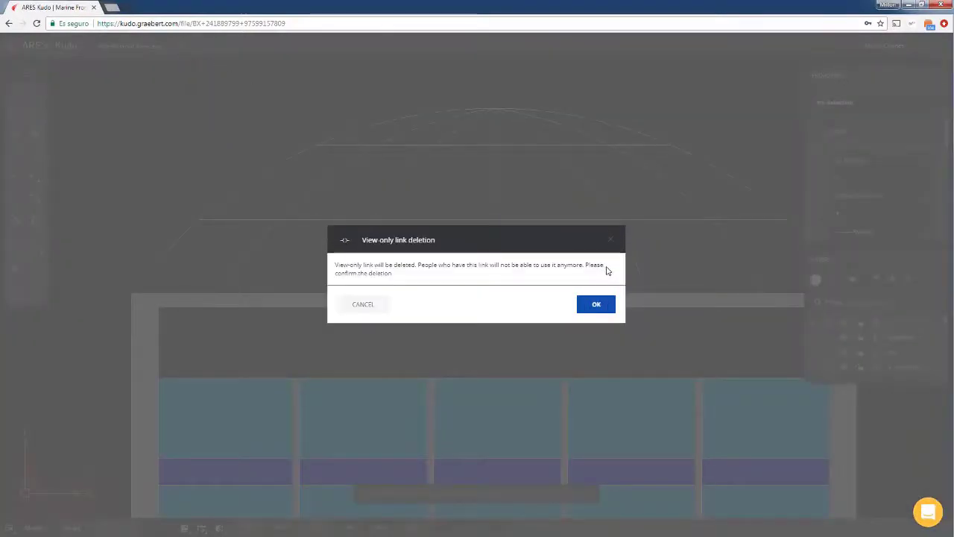
{"action": "left_click", "coordinate": [596, 304]}
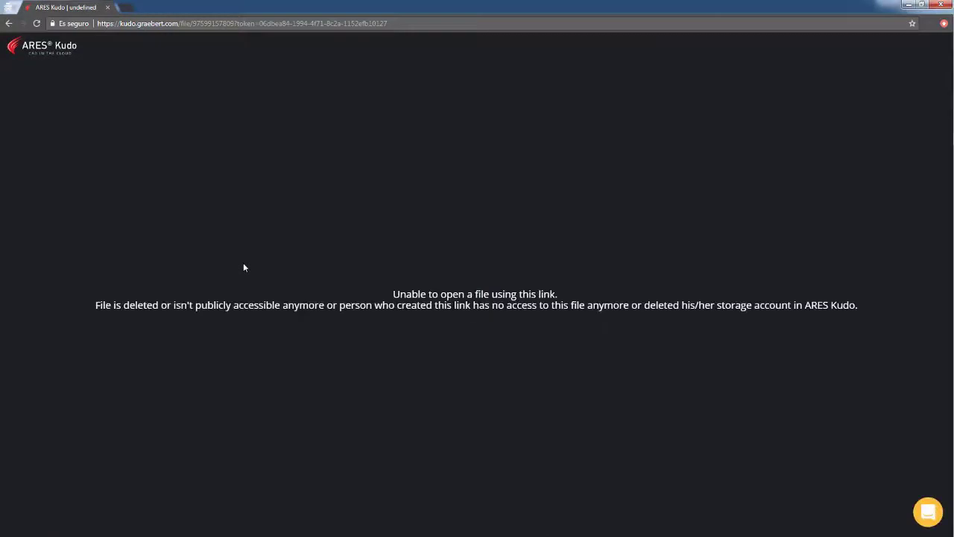